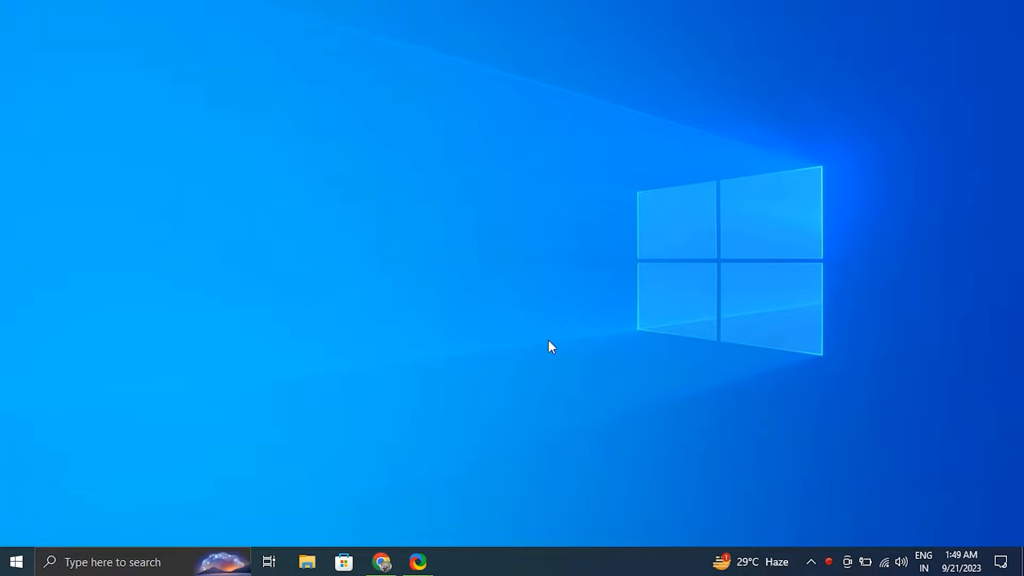
mouse_move(888, 555)
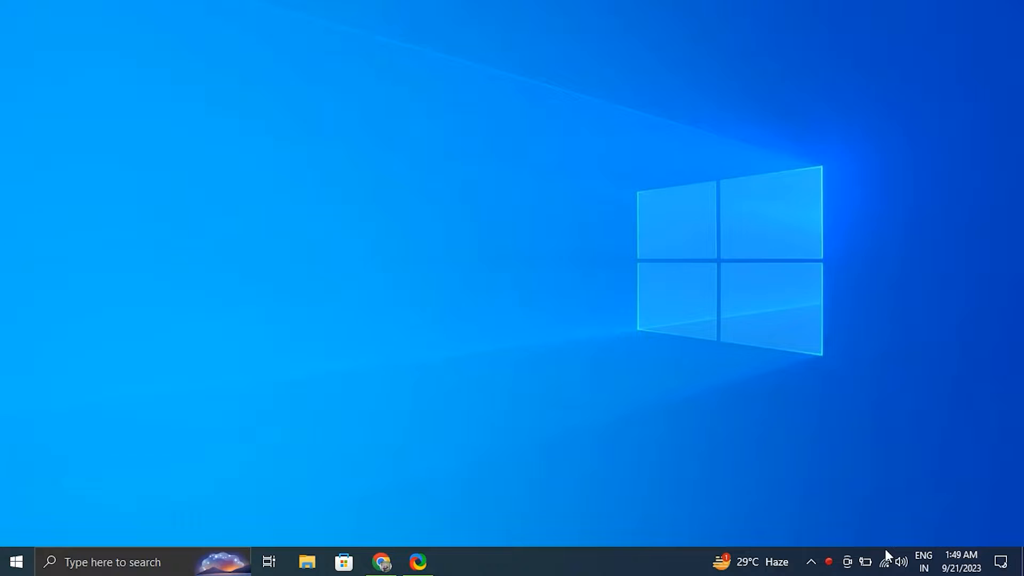
- Review the speakers' output device properties and volume levels in Sound settings, then leave Settings
right_click(901, 562)
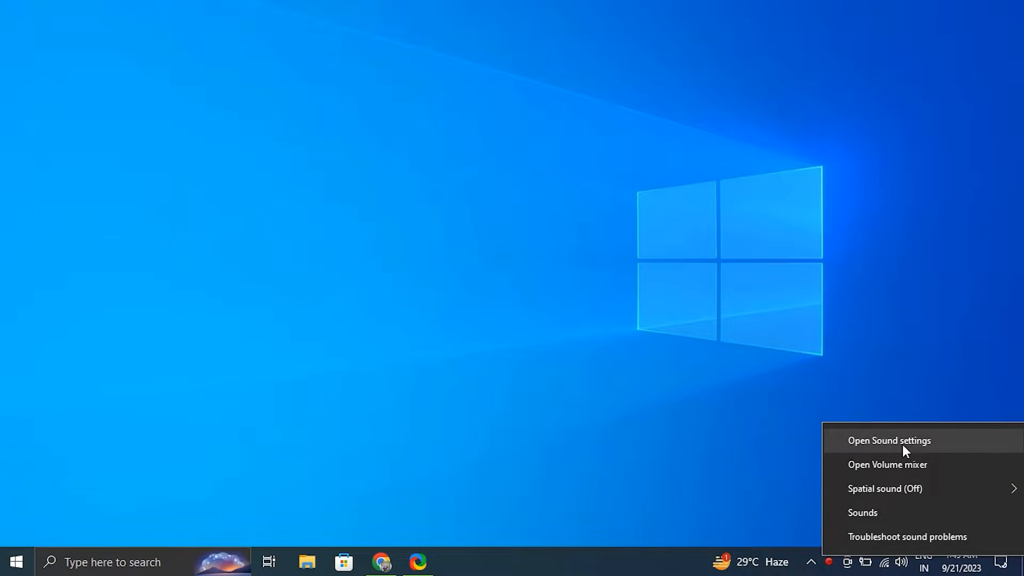
left_click(888, 441)
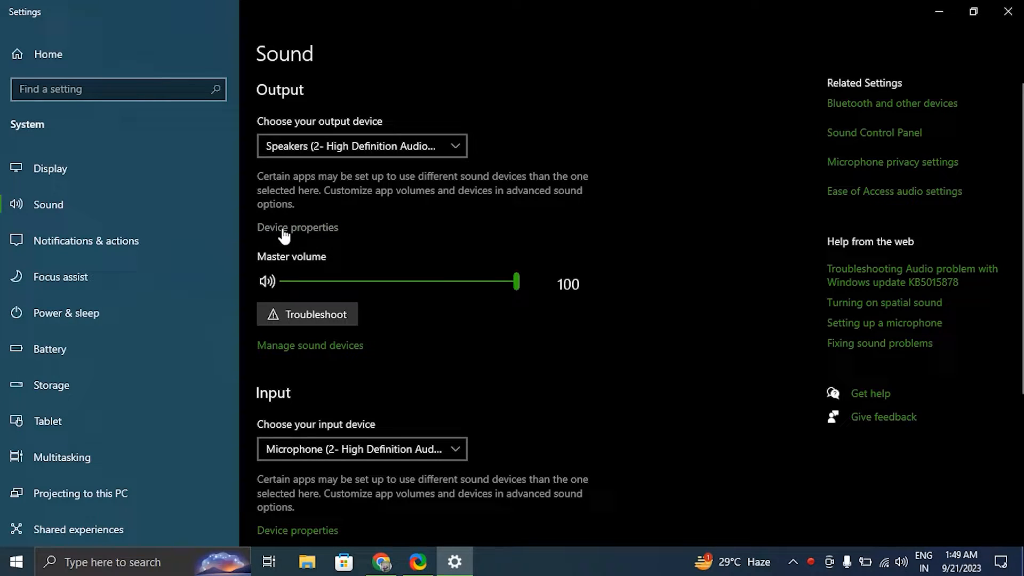
left_click(297, 227)
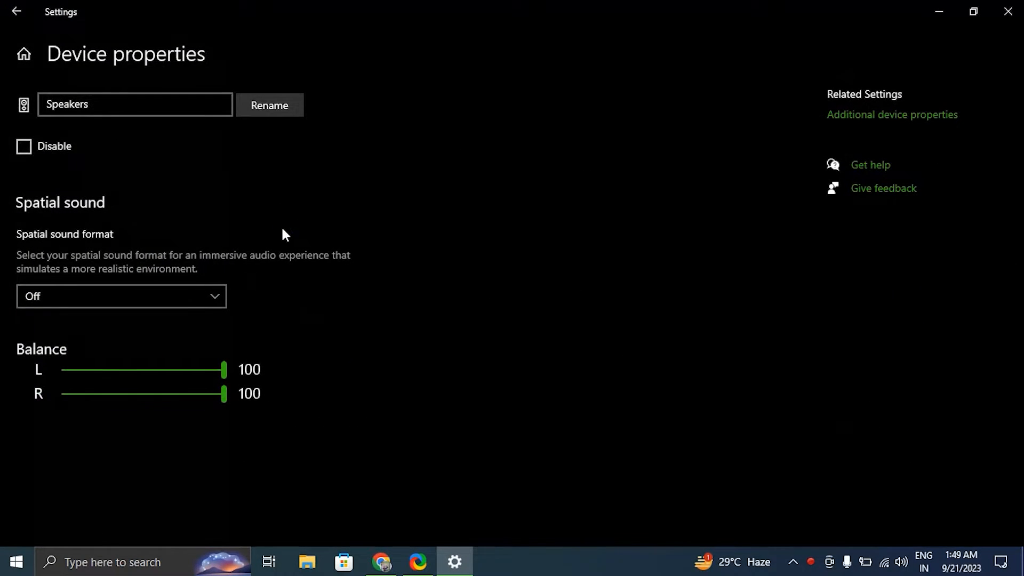
left_click(891, 114)
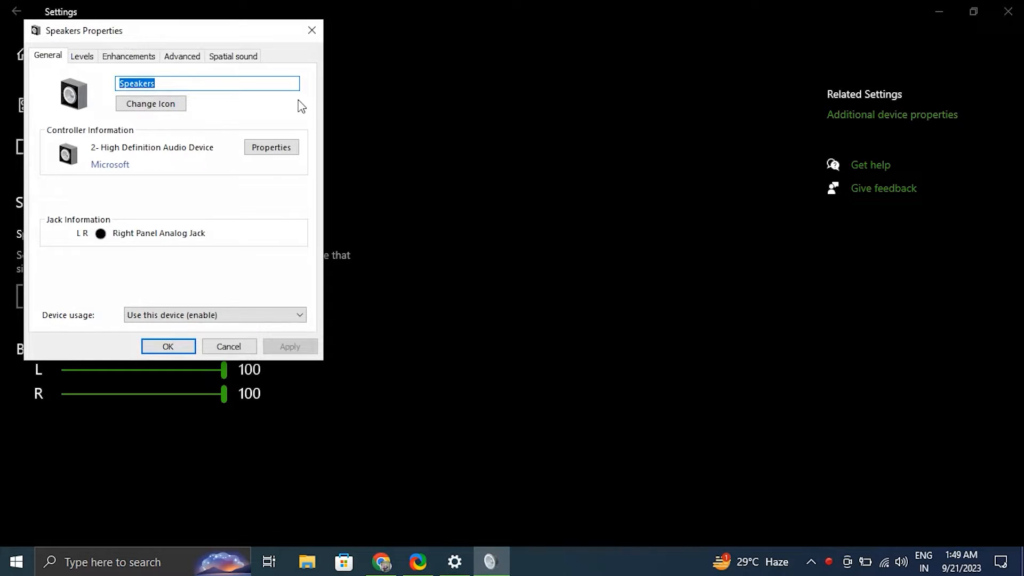
left_click(82, 55)
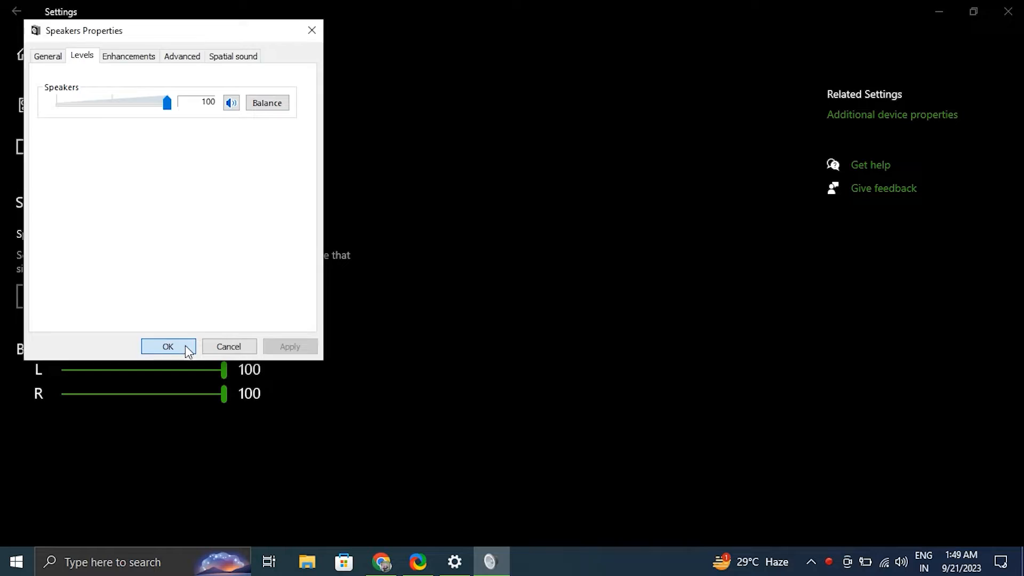
left_click(167, 345)
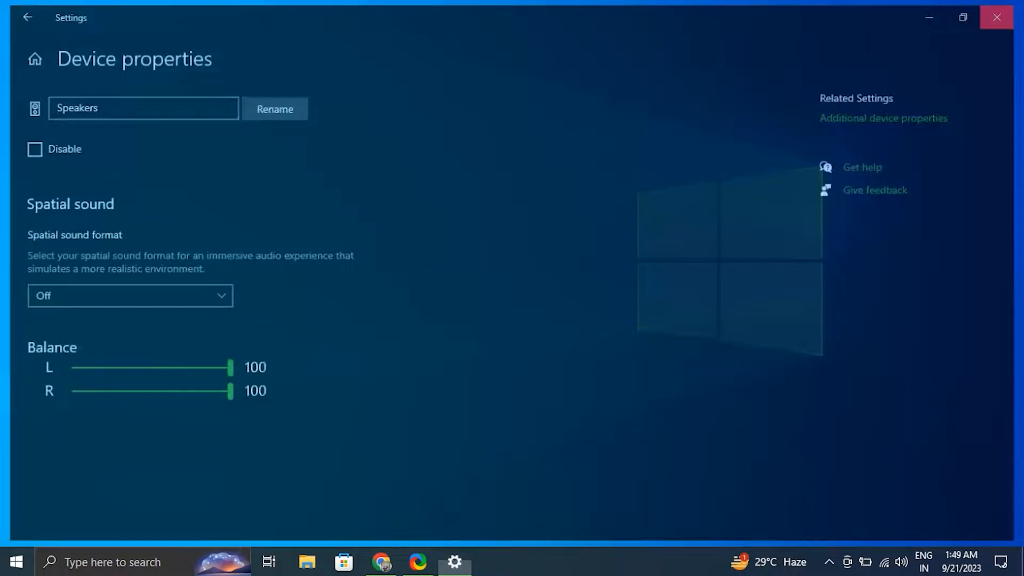
left_click(996, 18)
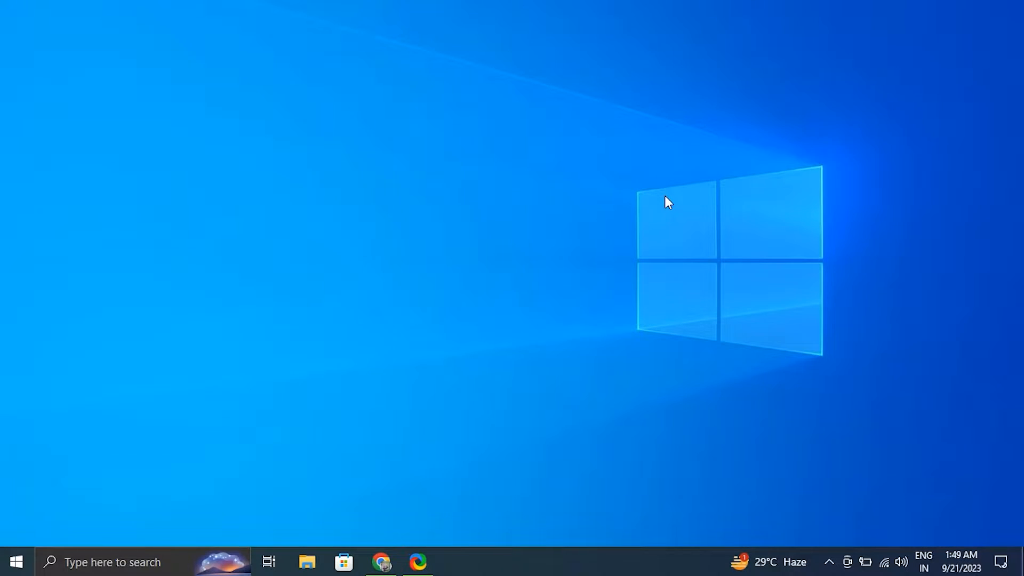
- Bring up Run and enter devmgmt.msc from the autocomplete suggestion
key("win+r")
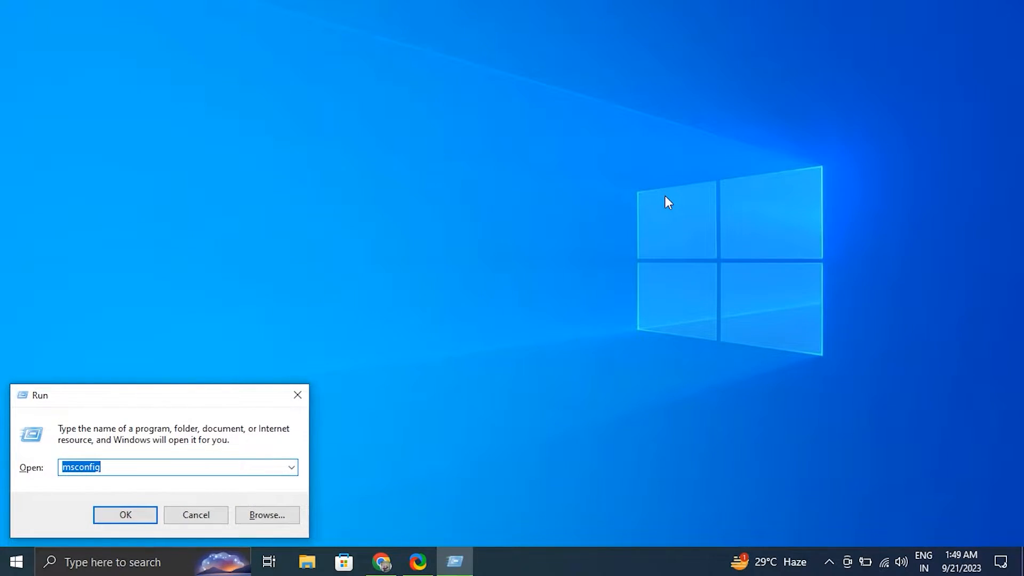
type("de")
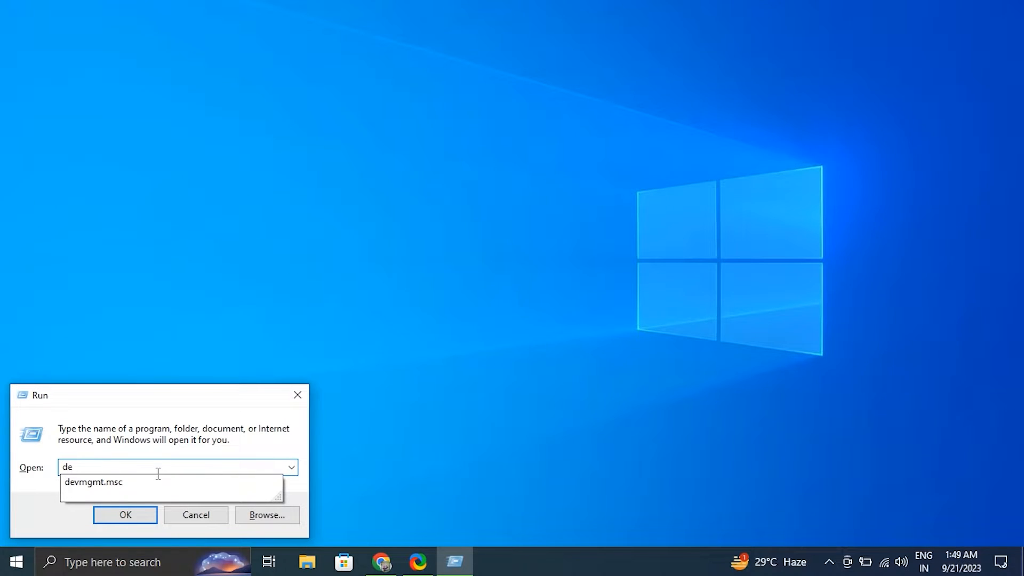
left_click(93, 482)
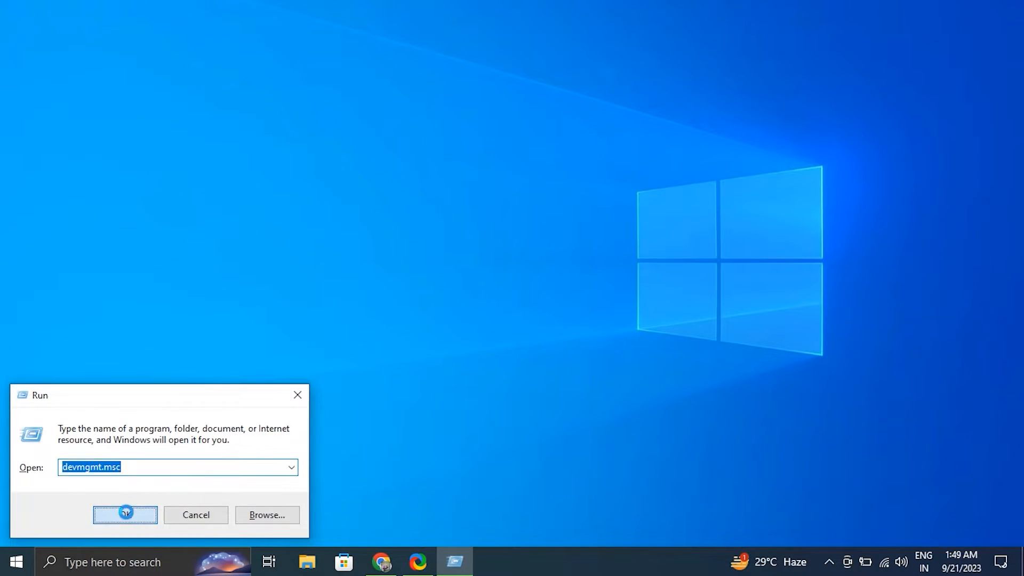
- In Device Manager, search automatically for a newer Speakers driver, then return to the search choices
left_click(123, 514)
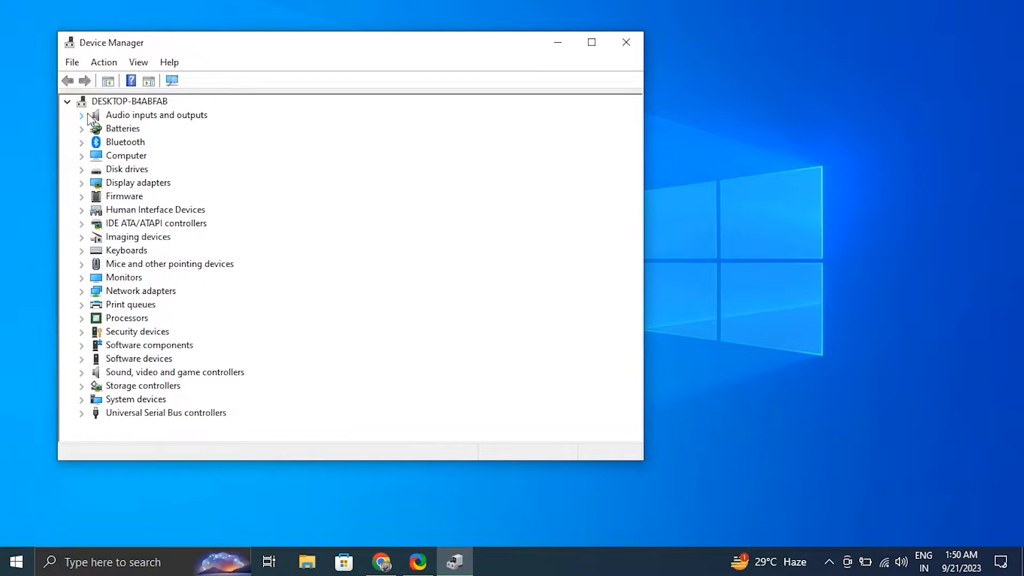
left_click(82, 115)
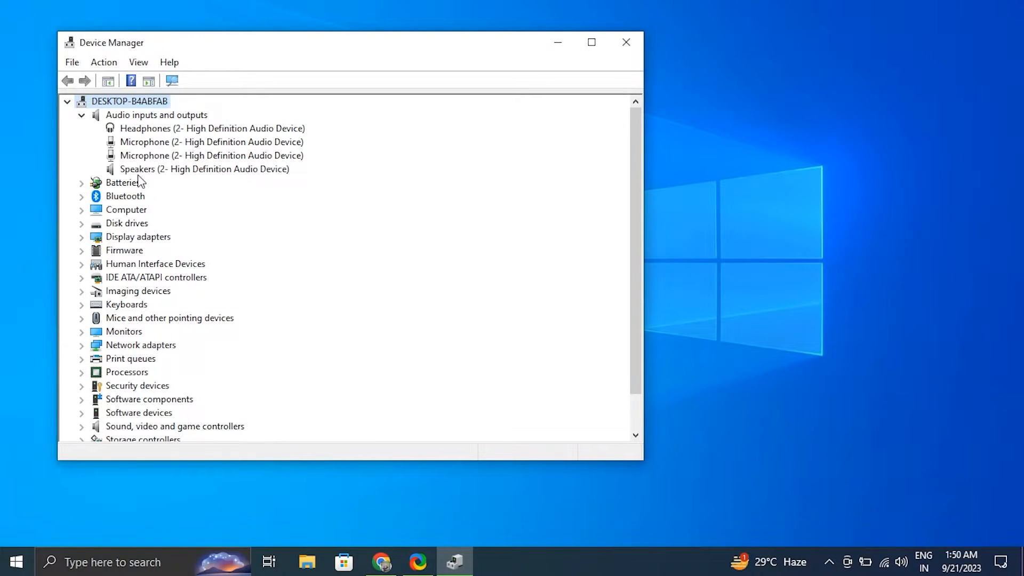
right_click(205, 169)
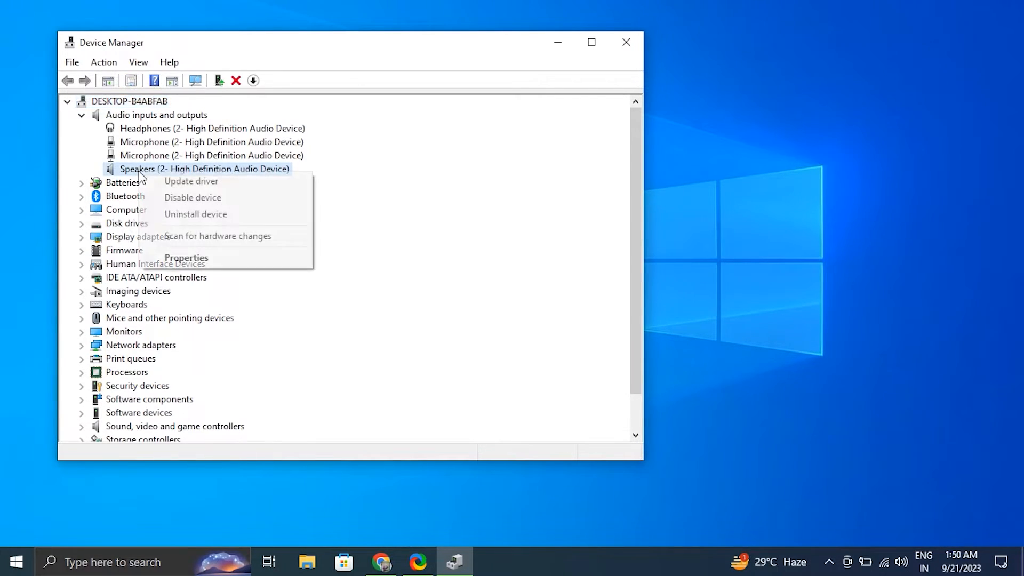
left_click(190, 182)
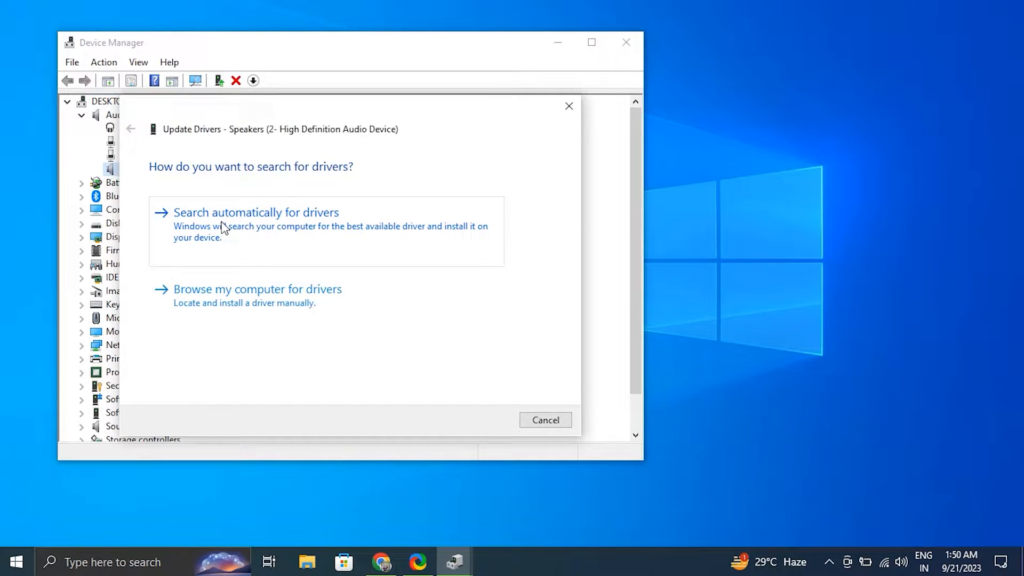
left_click(254, 212)
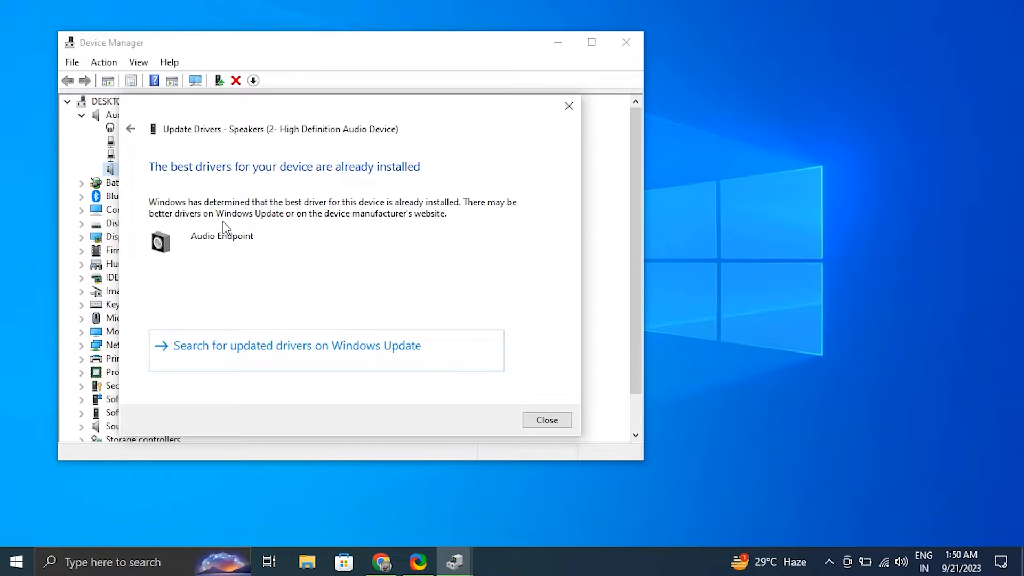
left_click(546, 420)
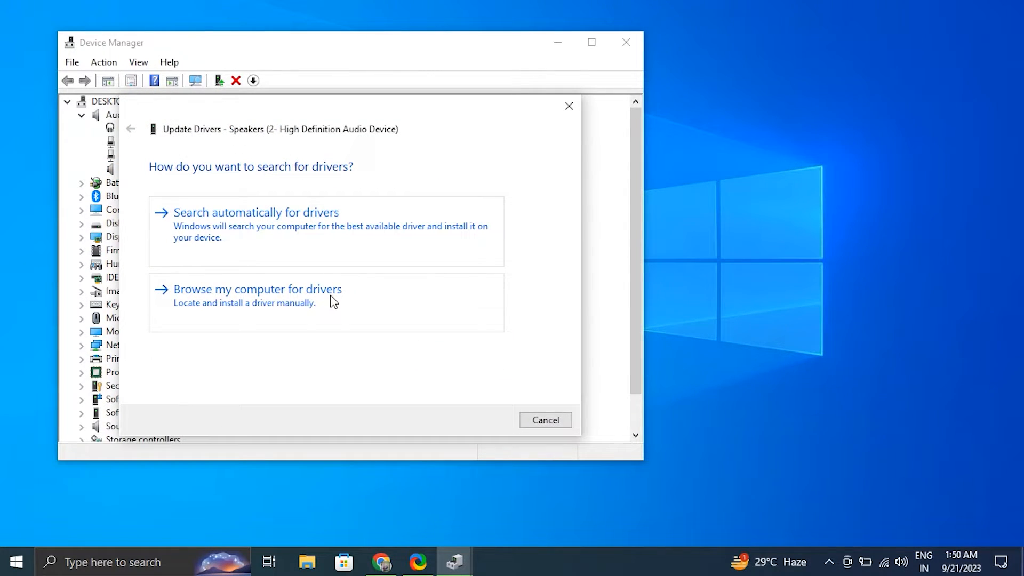
- Browse this computer for a Speakers driver, accept the best-driver result, and exit Device Manager
left_click(257, 289)
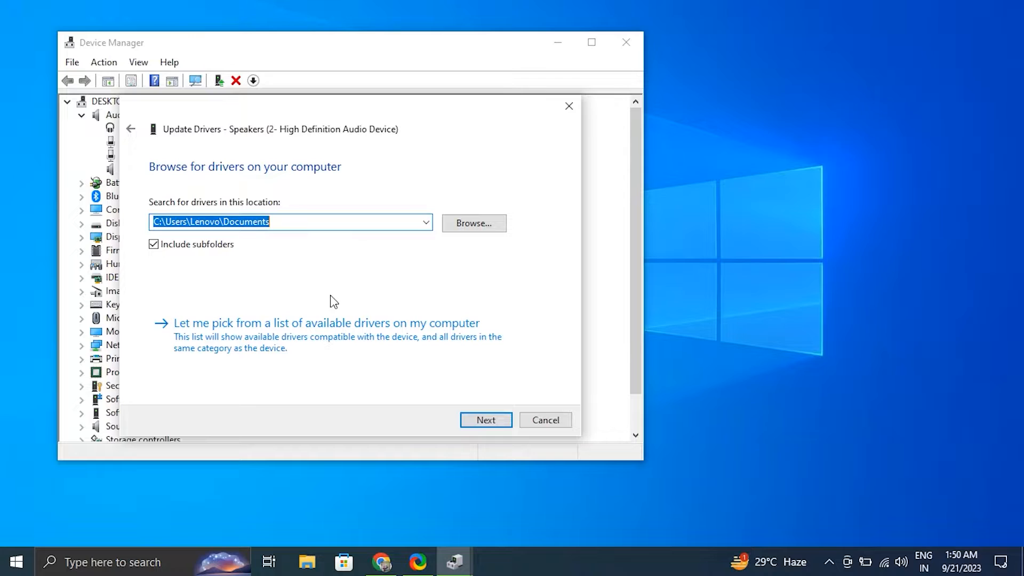
left_click(485, 420)
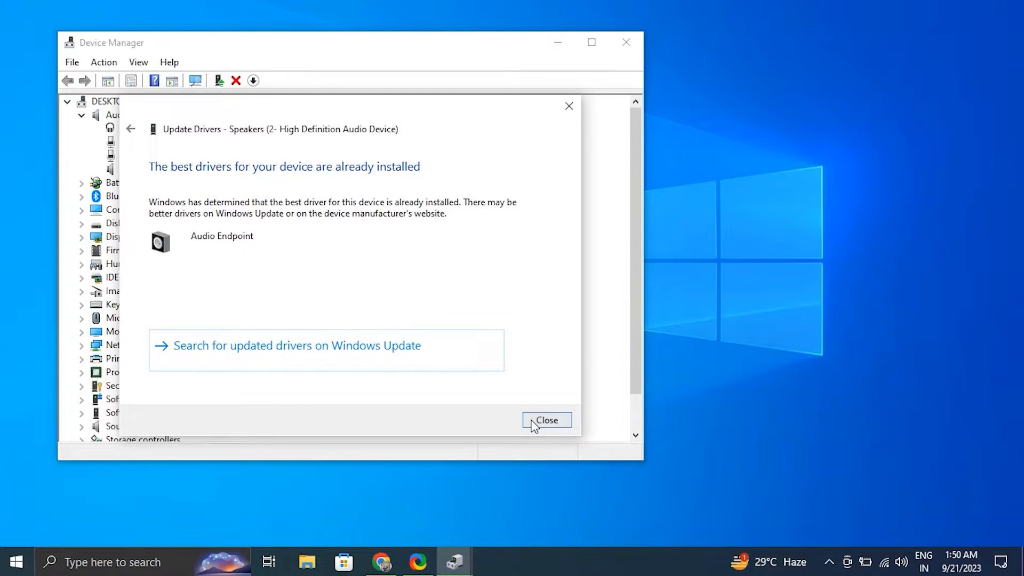
left_click(546, 420)
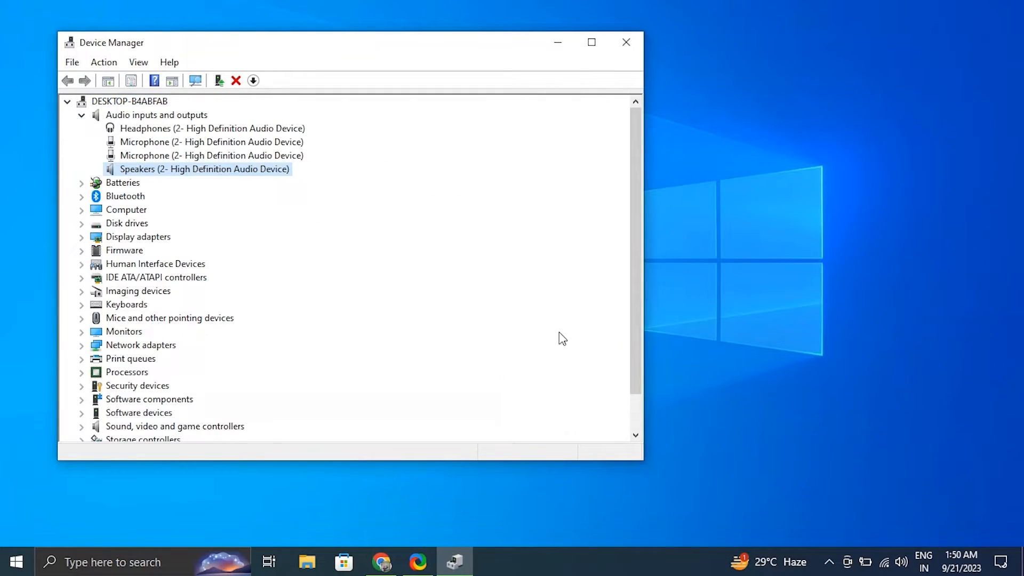
left_click(625, 41)
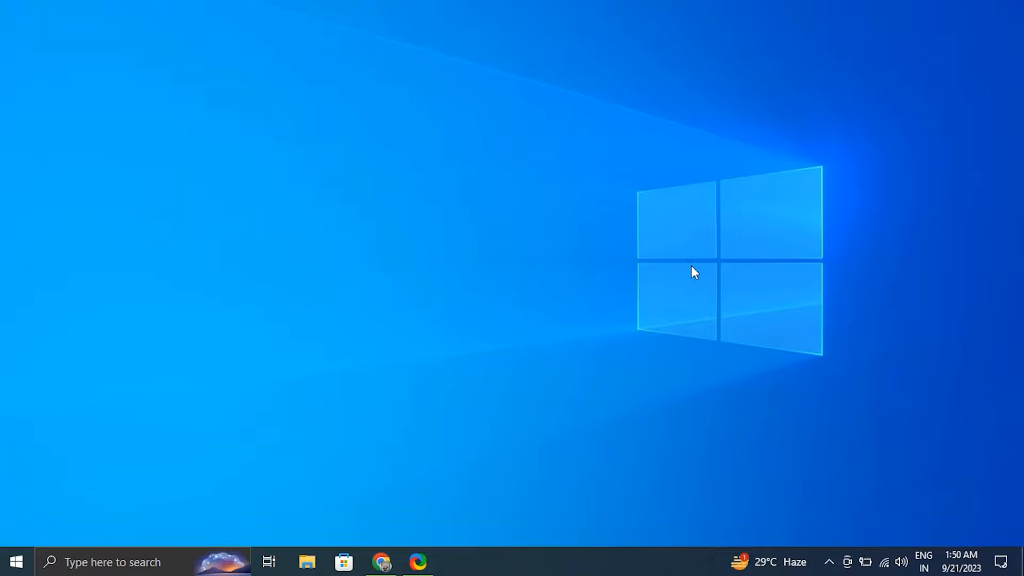
- Reach Windows Settings, check the update page, and leave it toward the setting search
left_click(454, 562)
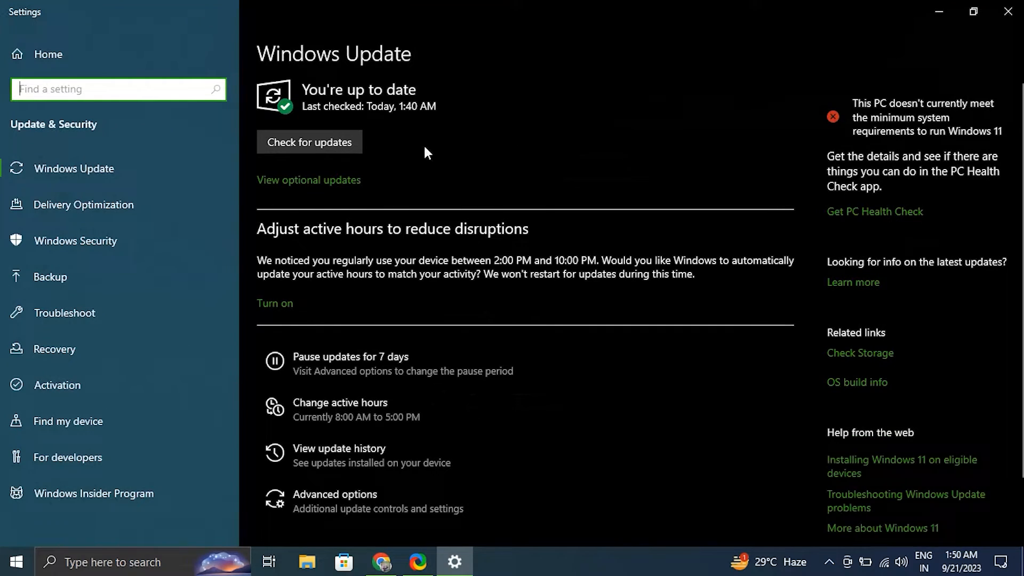
left_click(309, 142)
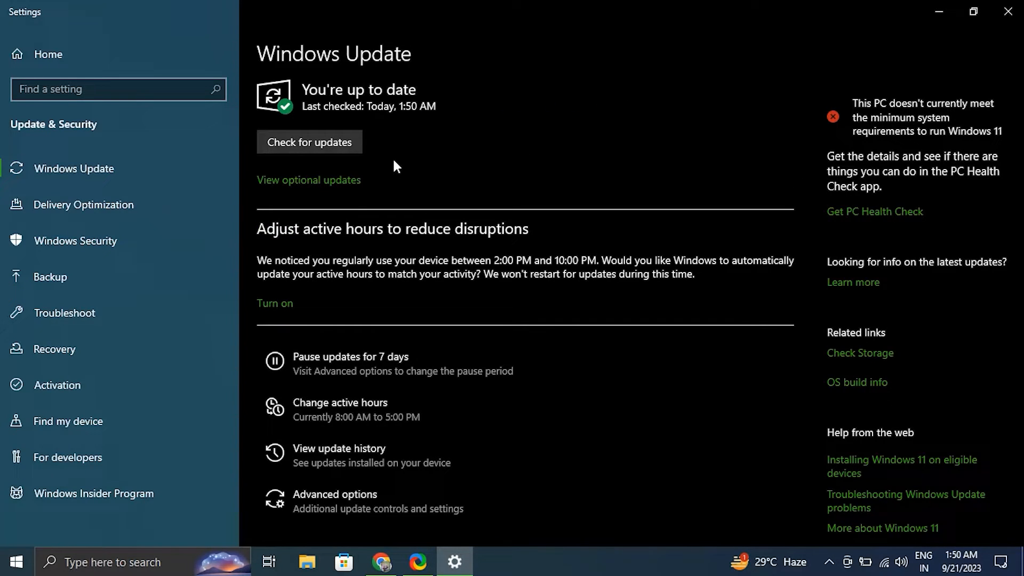
left_click(1008, 10)
type("tr")
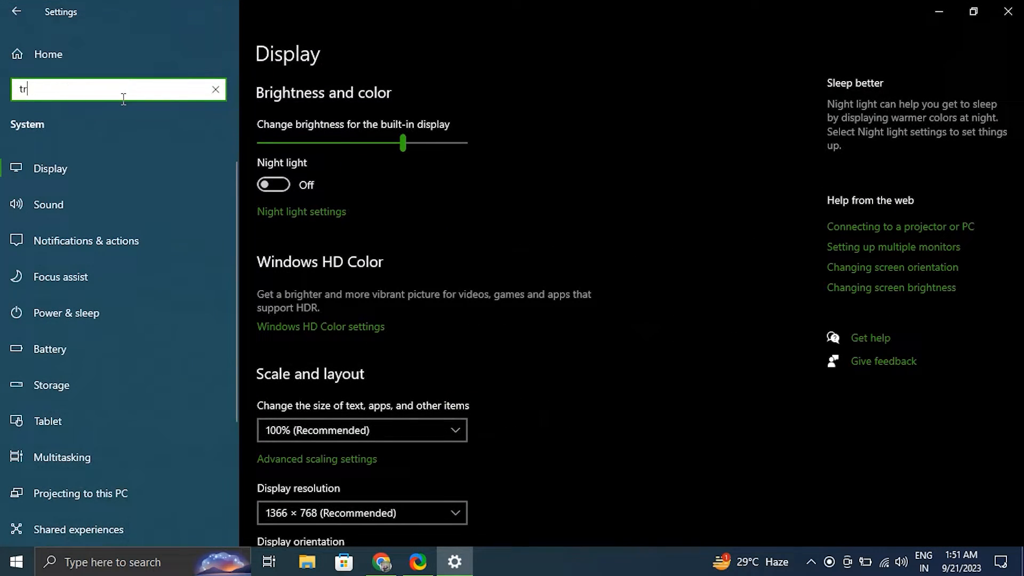
- From Additional troubleshooters, run the Playing Audio troubleshooter, then the Recording Audio one
left_click(64, 312)
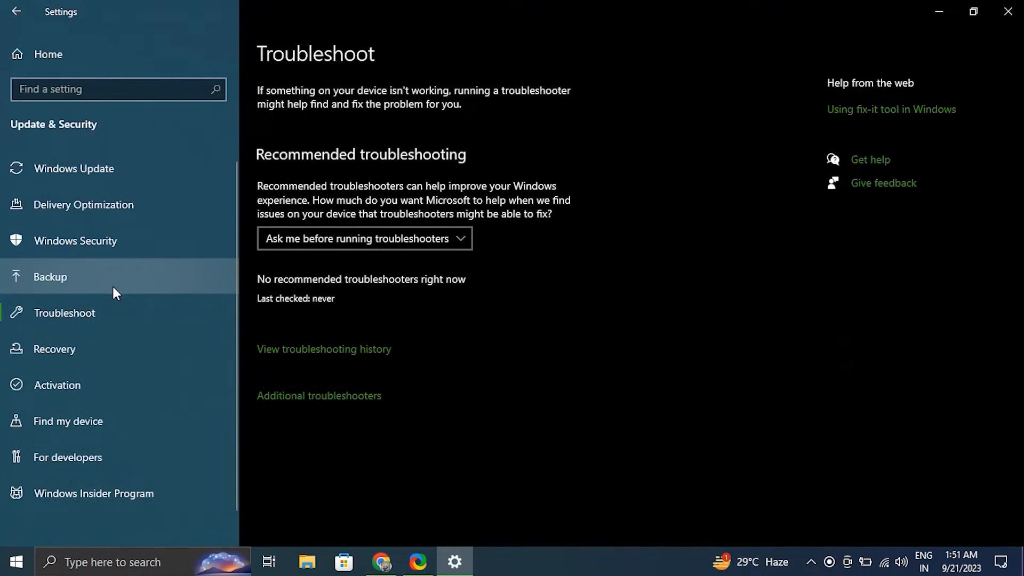
mouse_move(317, 391)
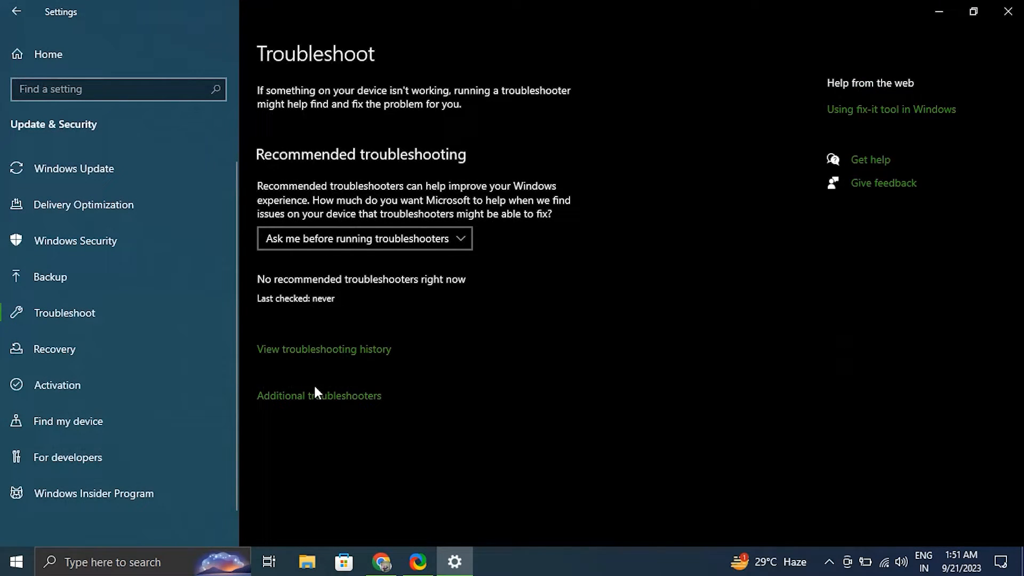
left_click(319, 394)
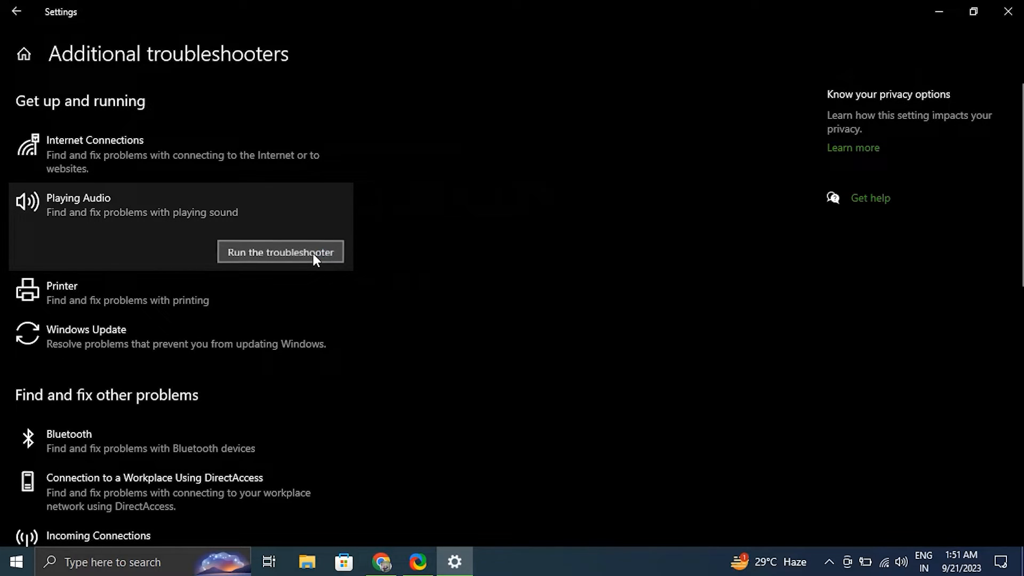
left_click(279, 252)
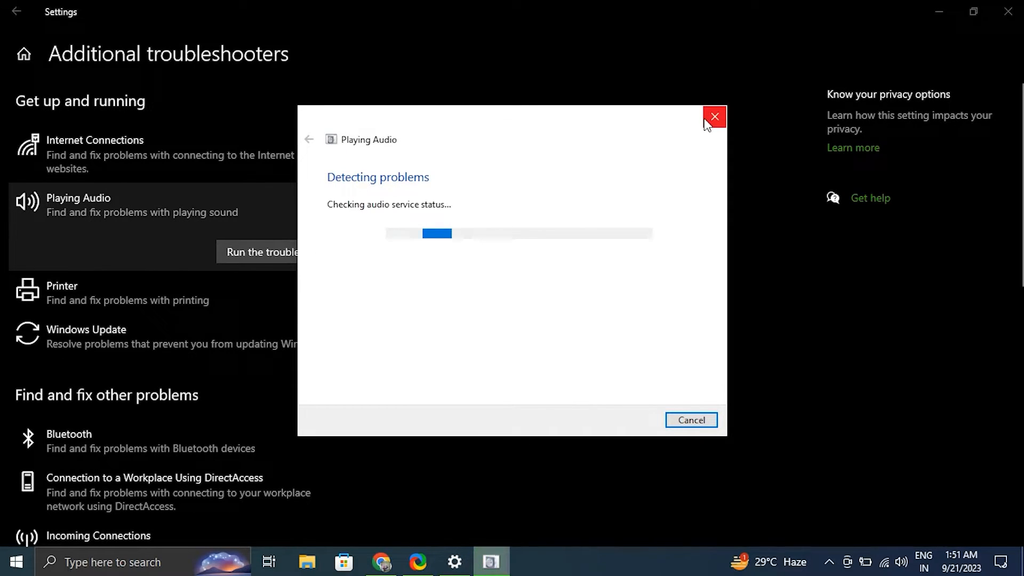
left_click(714, 116)
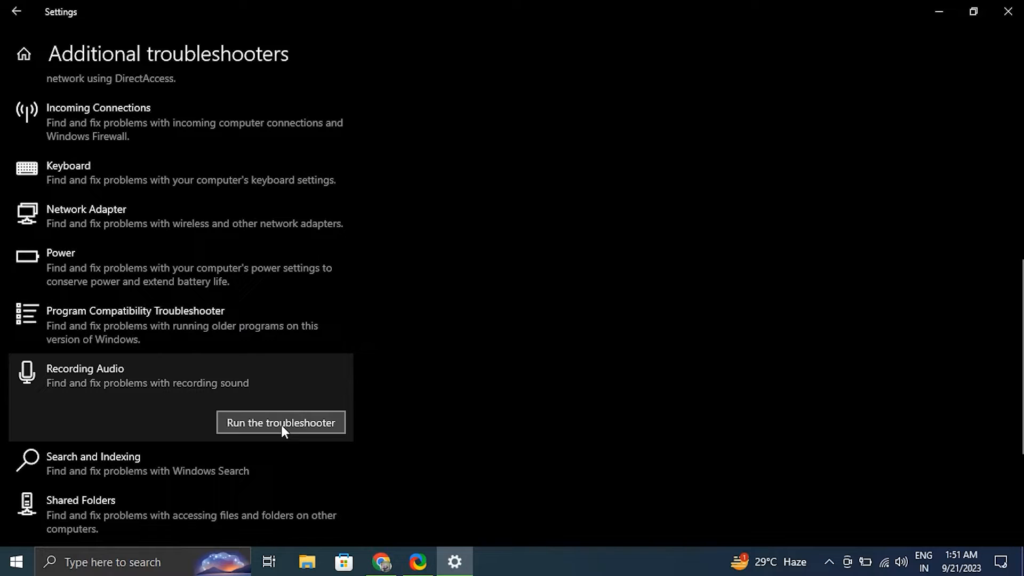
left_click(281, 422)
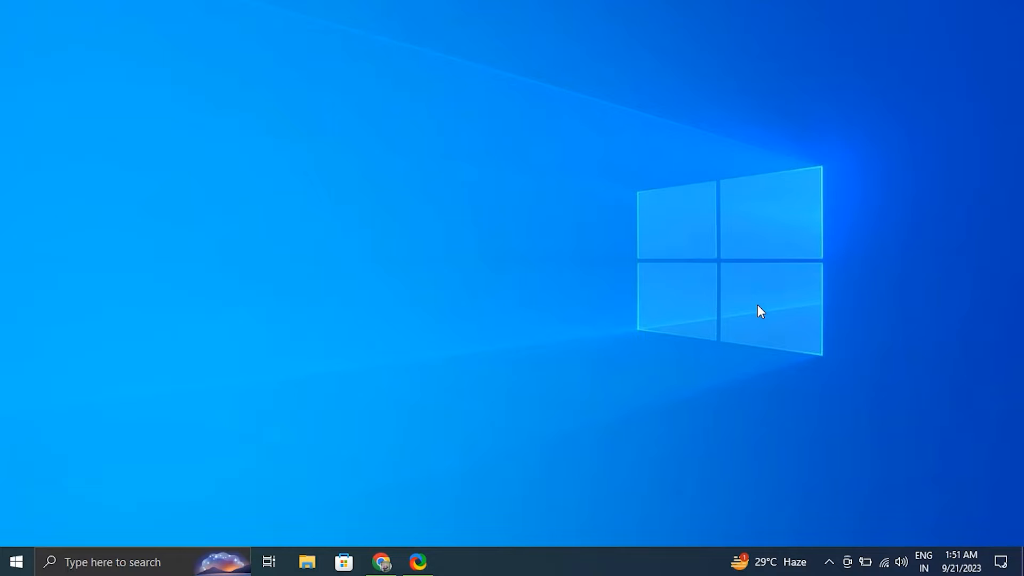
- Launch System Configuration via msconfig from the Run dialog
type("m")
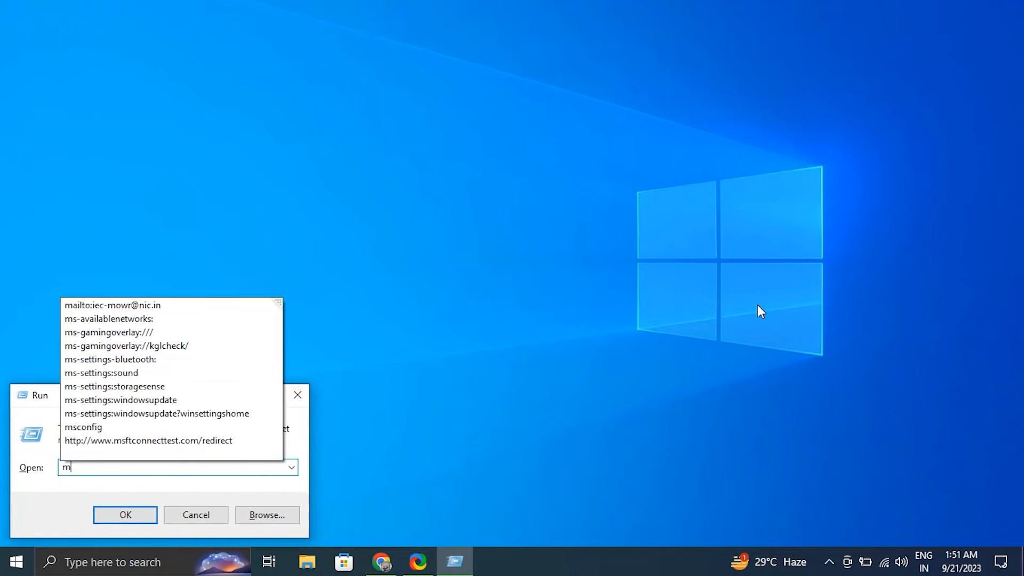
type("sconfig")
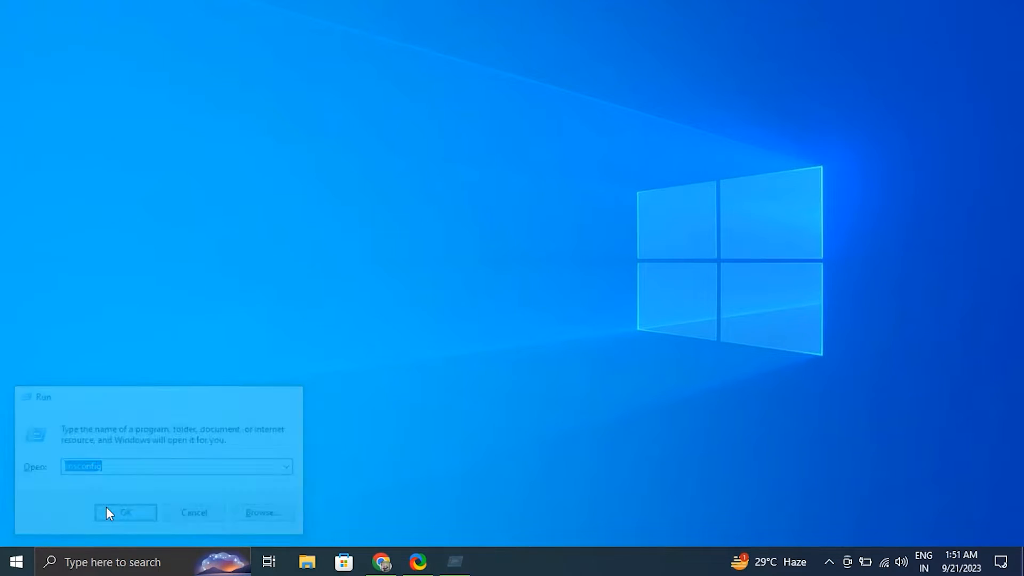
left_click(124, 513)
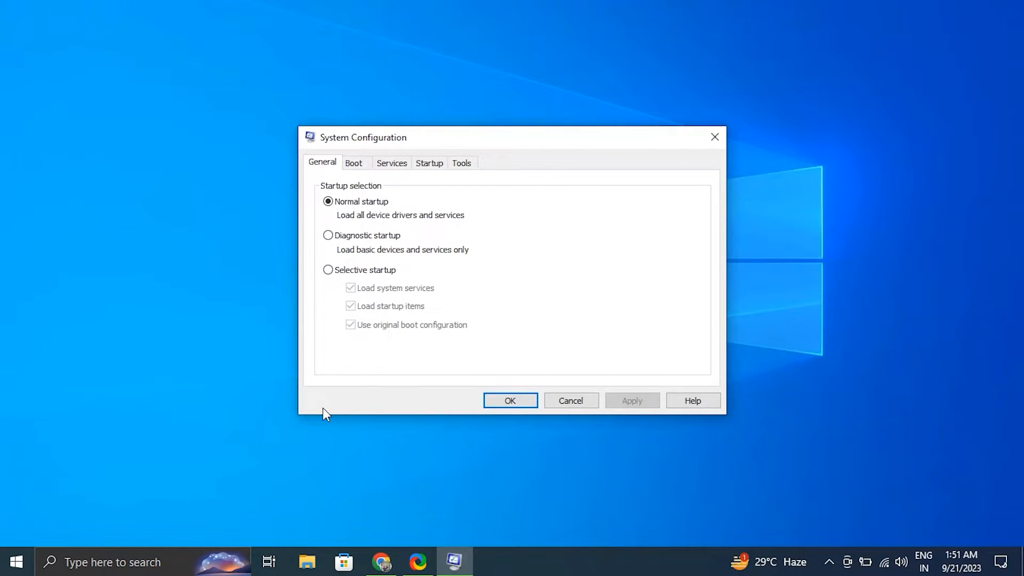
- On Services, hide all Microsoft services and disable the remaining ones, then view Startup
left_click(391, 162)
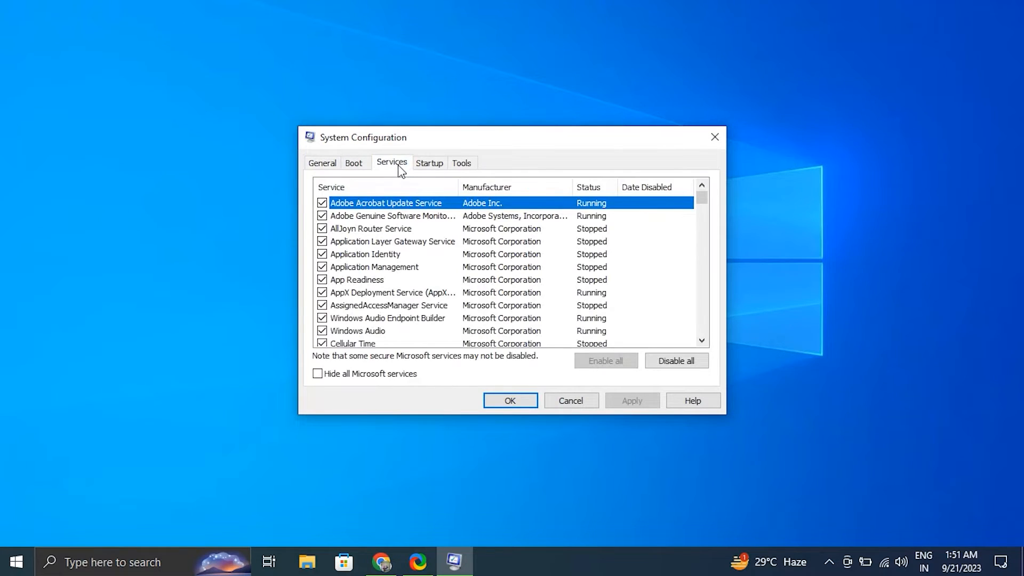
left_click(318, 373)
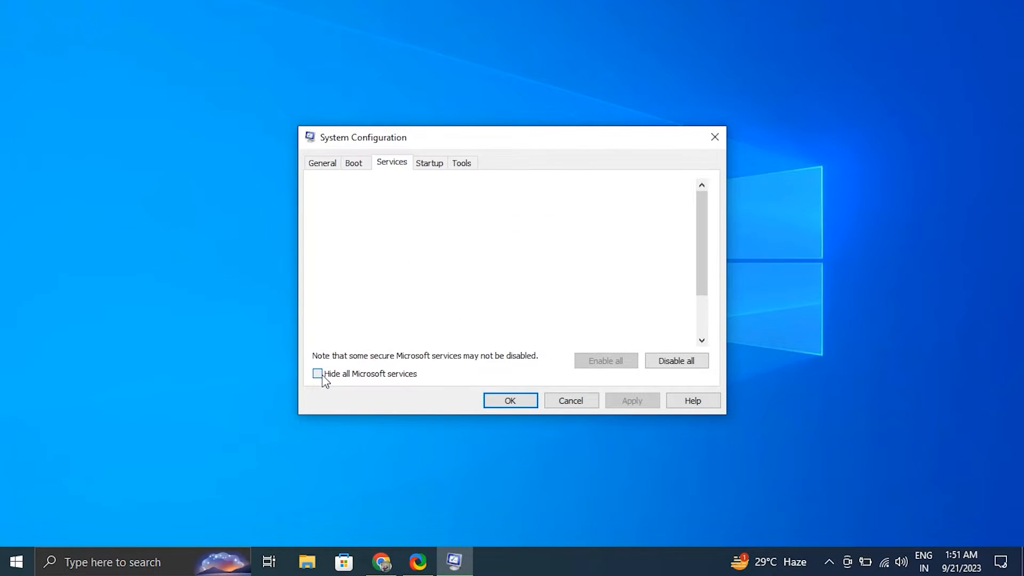
left_click(318, 374)
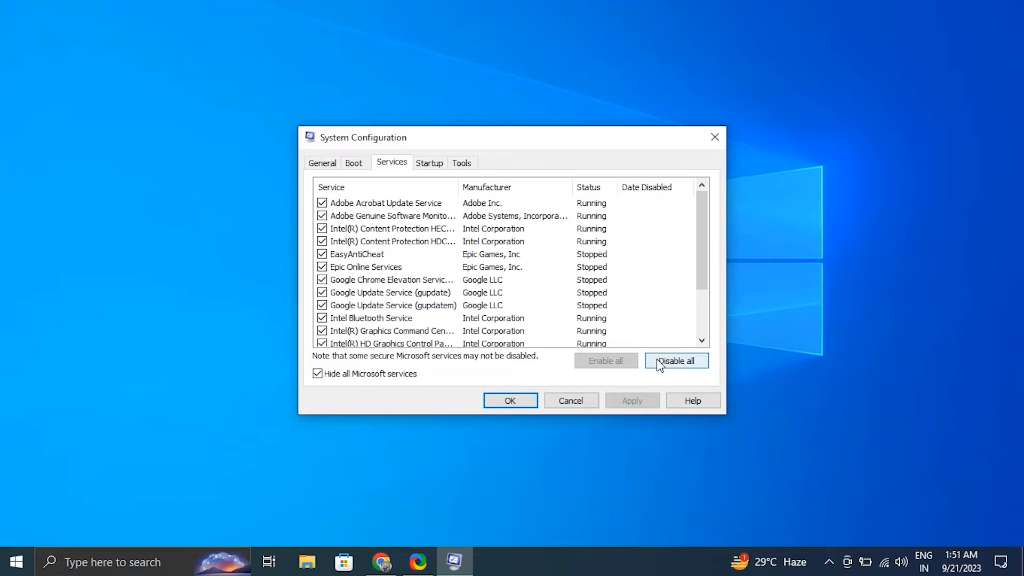
left_click(676, 360)
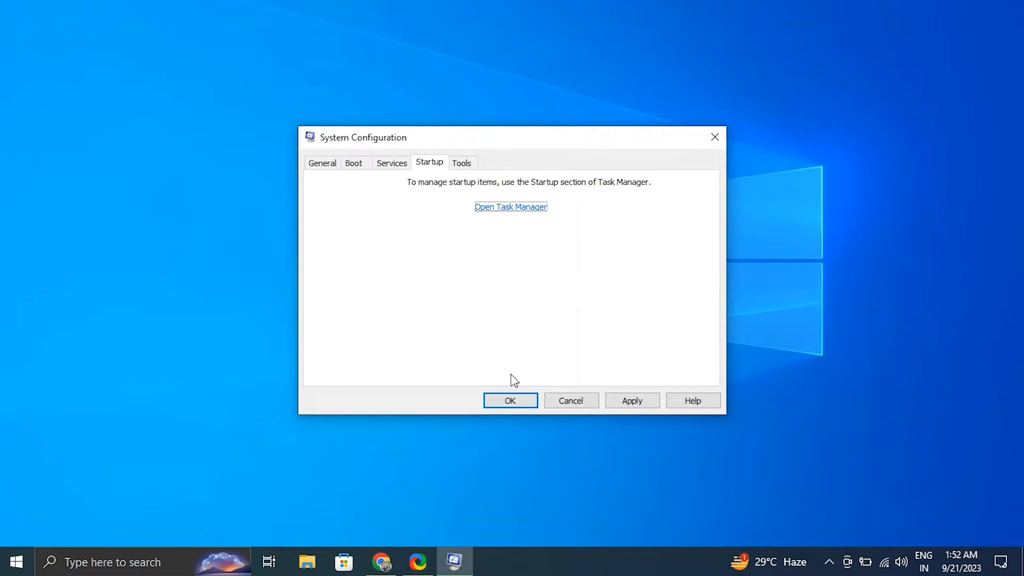
mouse_move(509, 400)
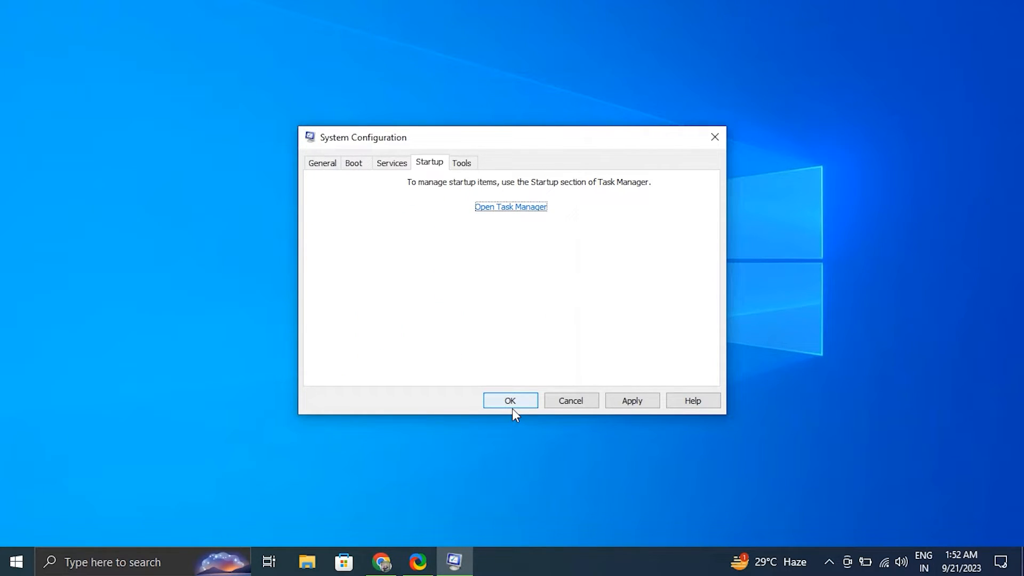
mouse_move(714, 138)
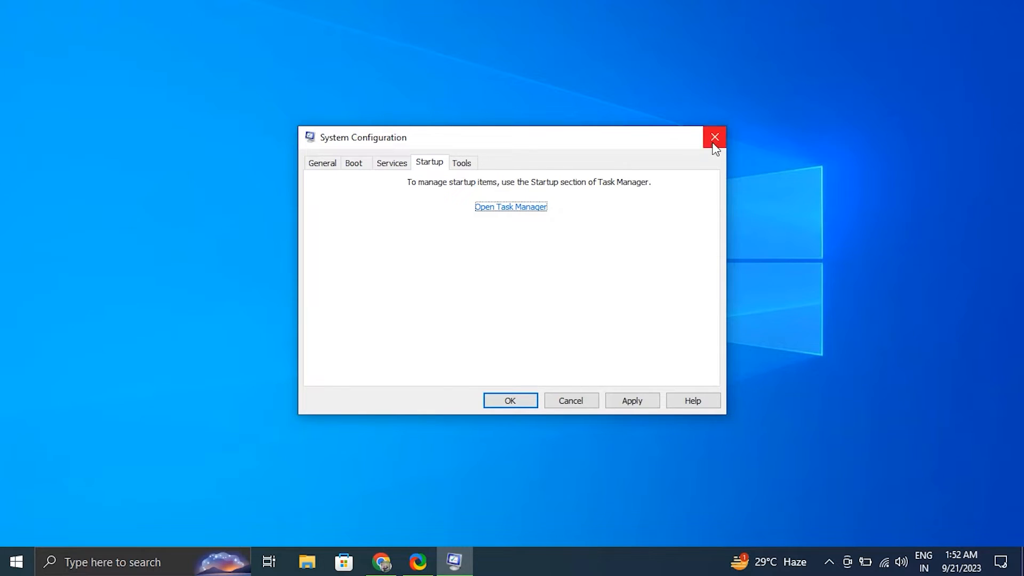
left_click(714, 136)
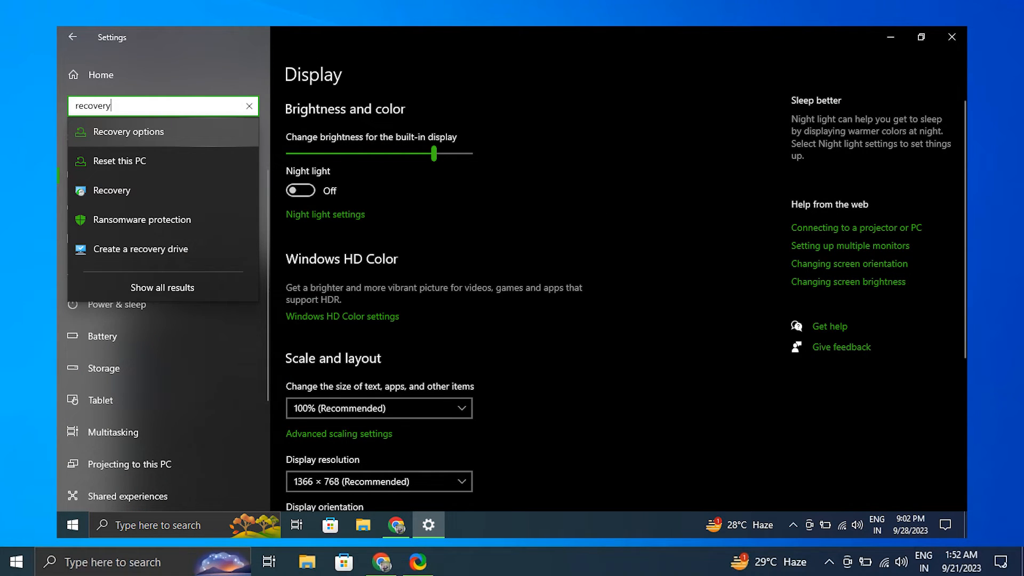
- From Recovery, restart into advanced startup and choose Safe Mode in Startup Settings
left_click(110, 190)
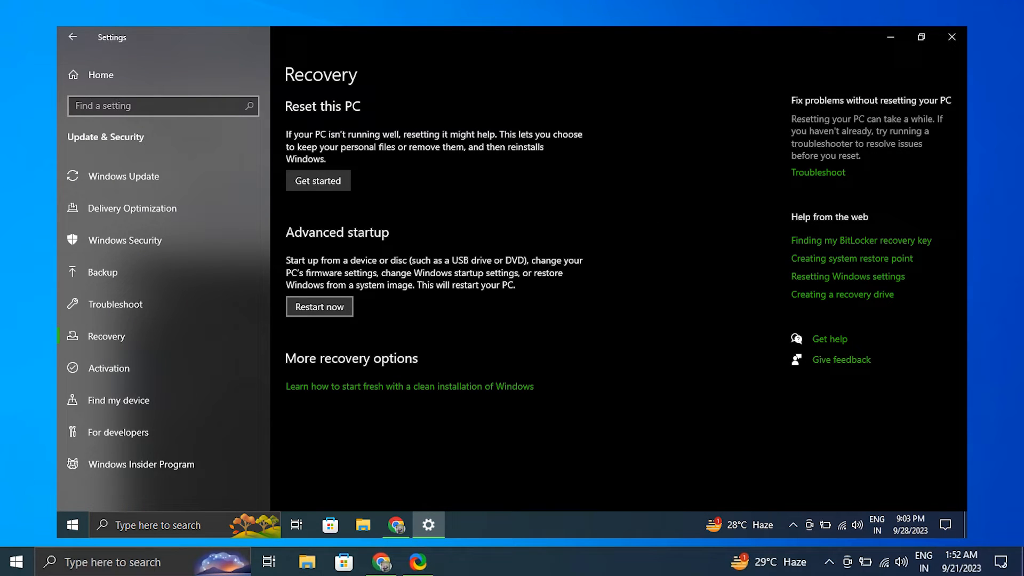
left_click(319, 306)
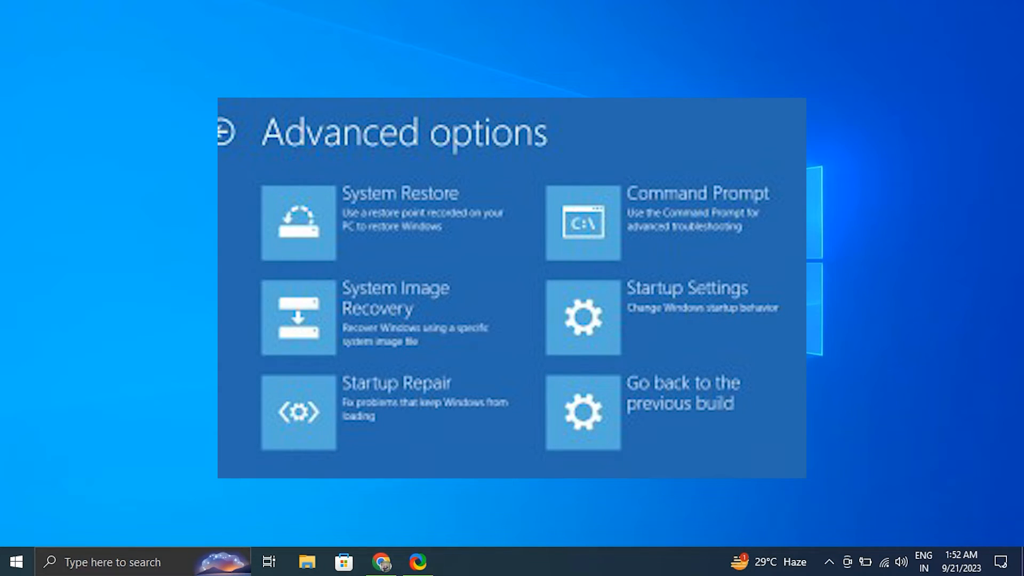
left_click(583, 316)
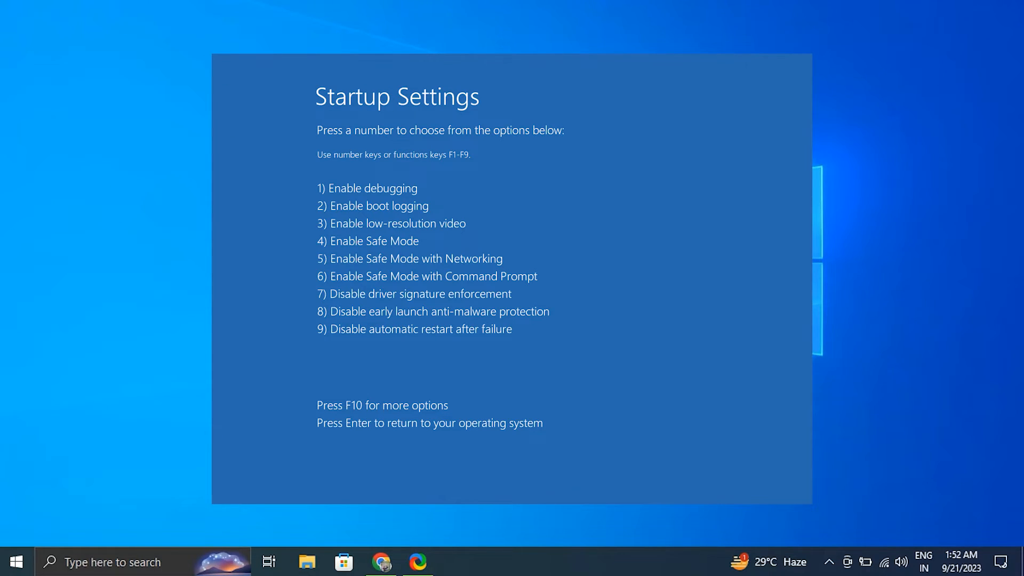
key("Enter")
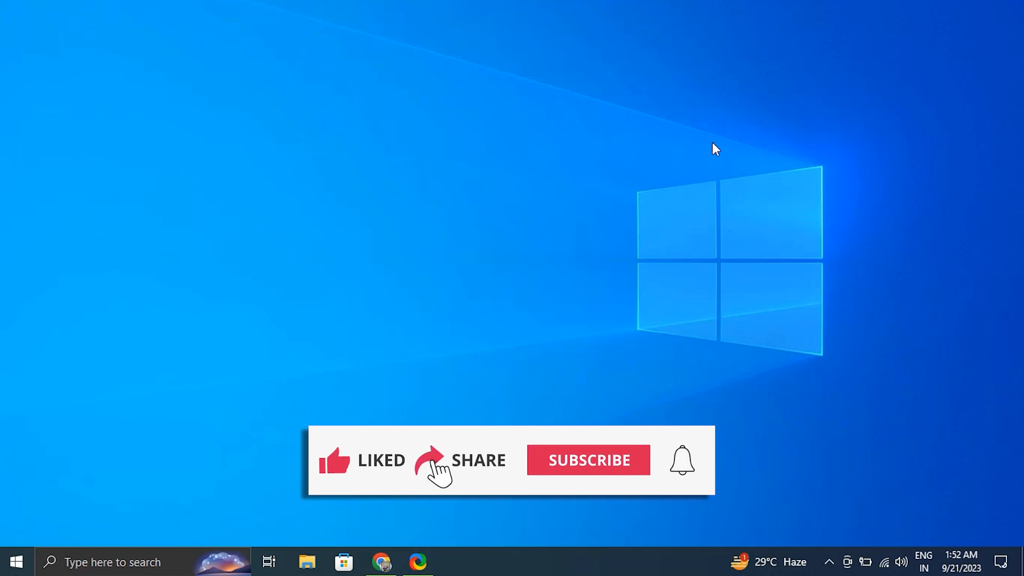
left_click(587, 461)
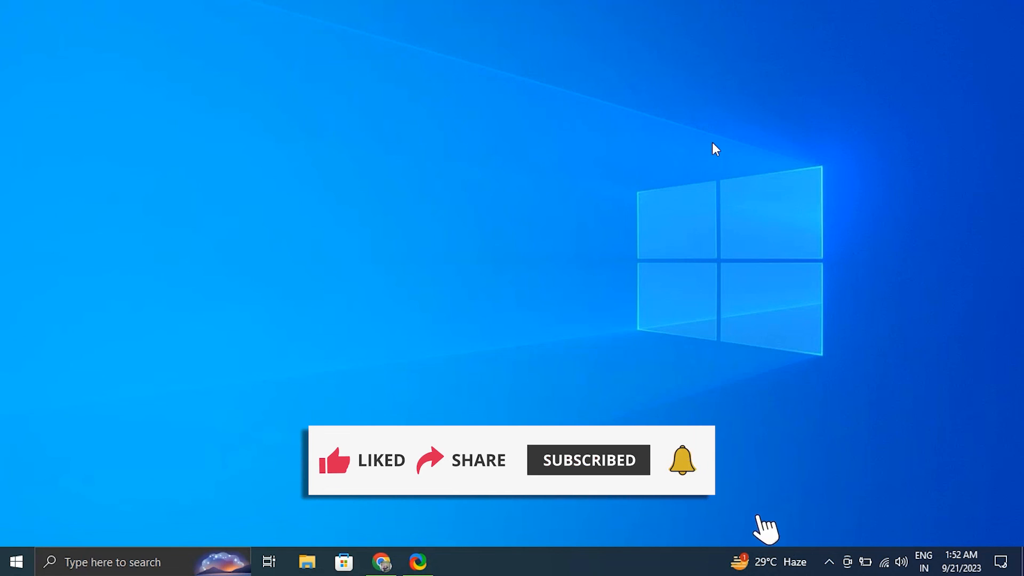